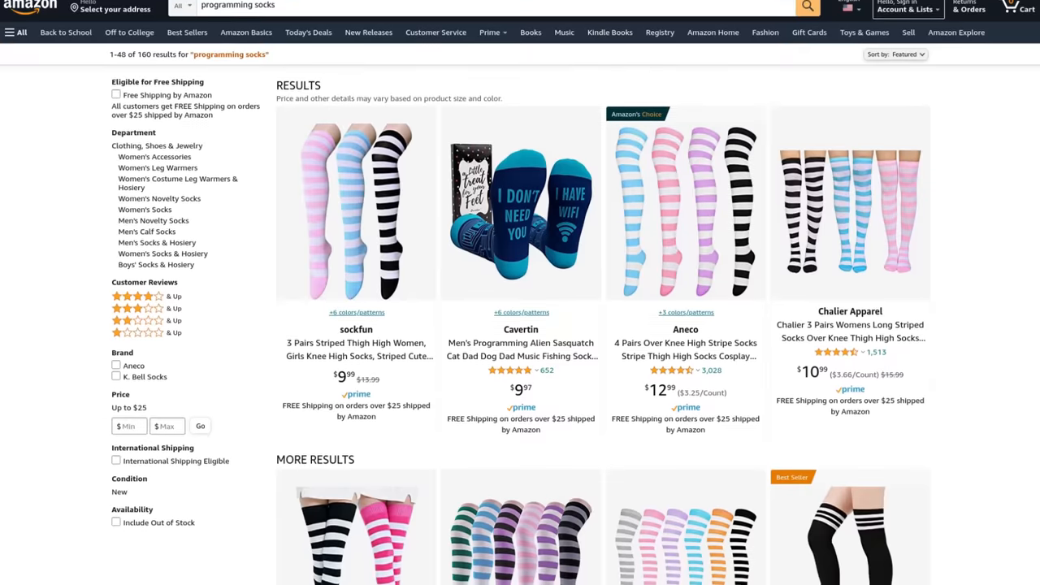
scroll(down, 3)
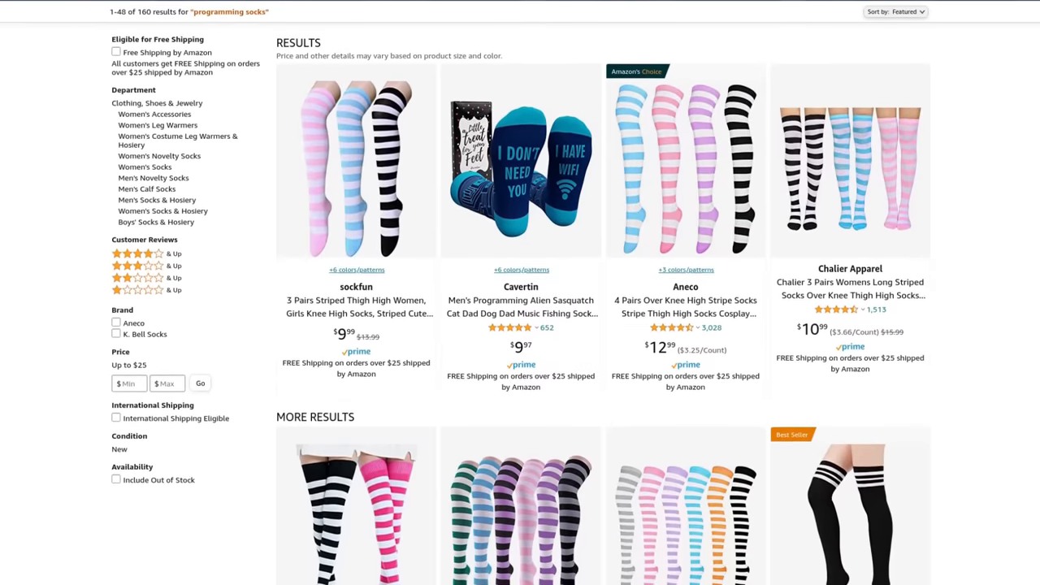
scroll(down, 3)
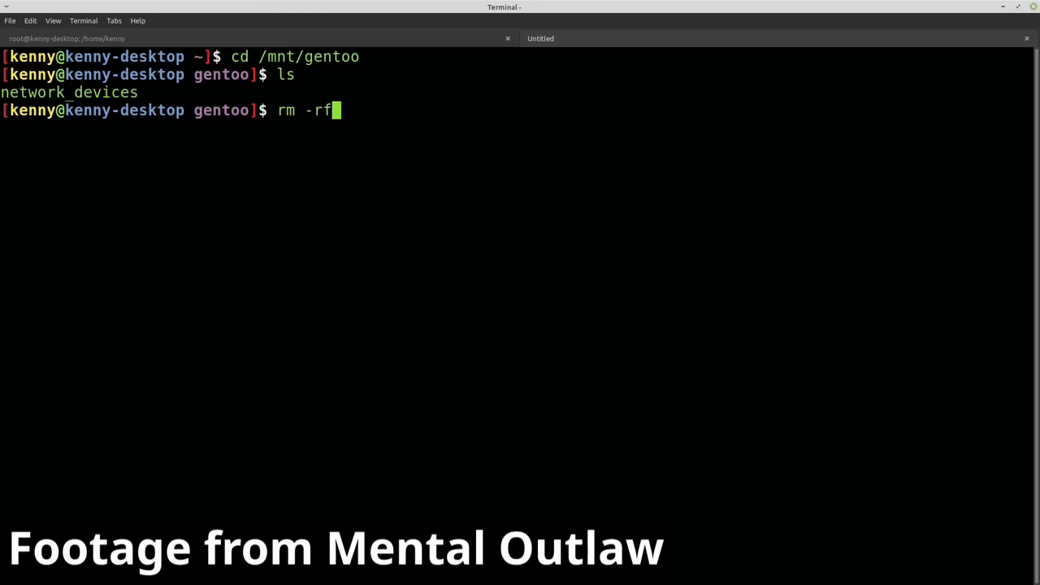
text(network_devices)
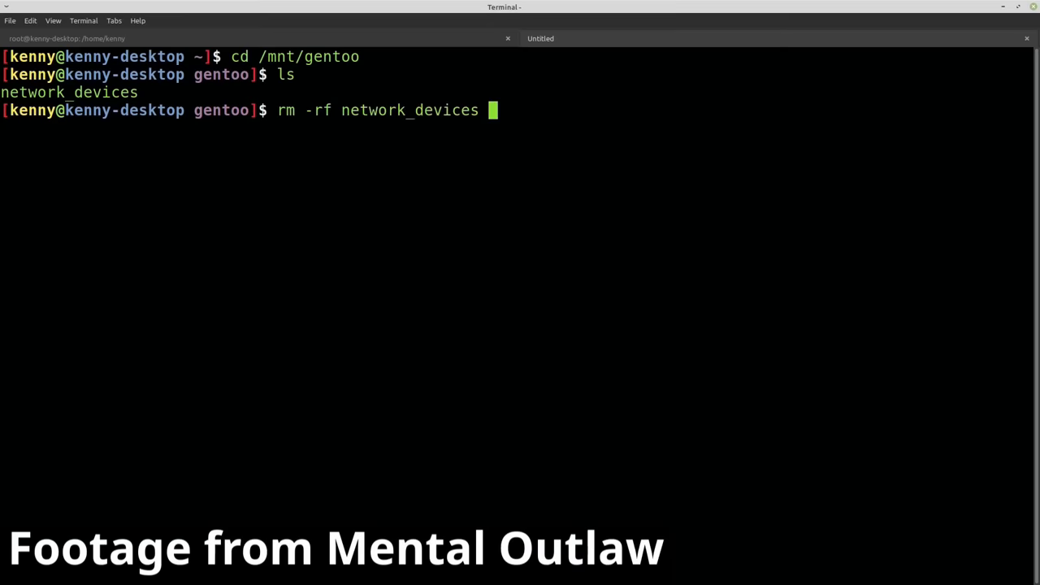
text(sudo !!)
text(pwd)
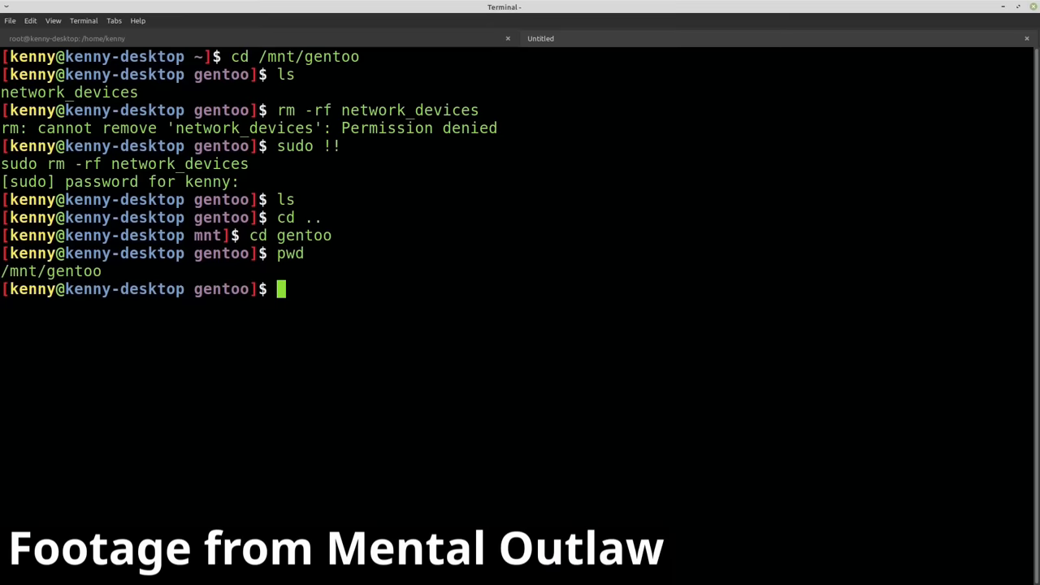
text(cd ..)
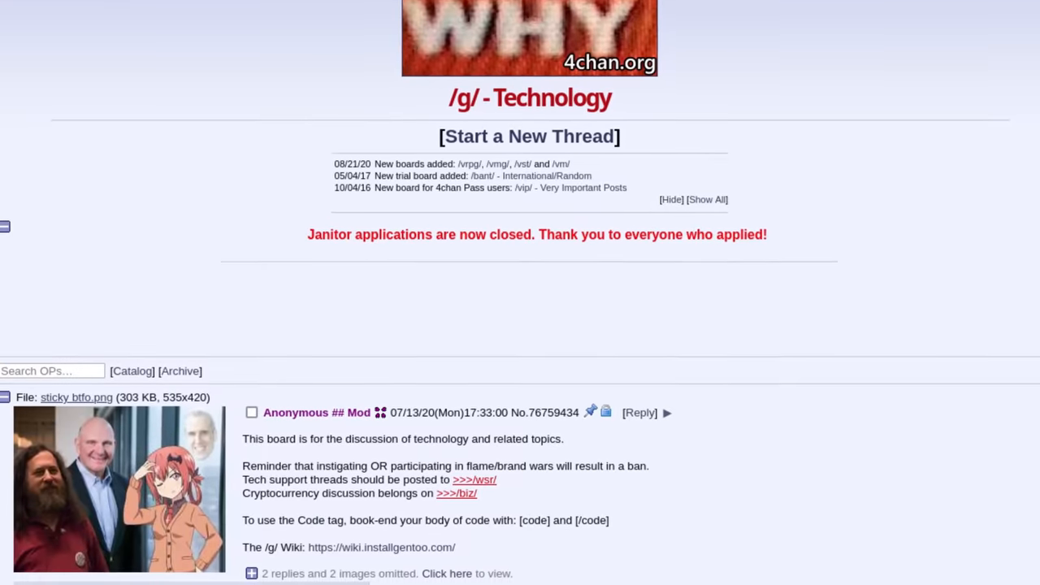
scroll(down, 3)
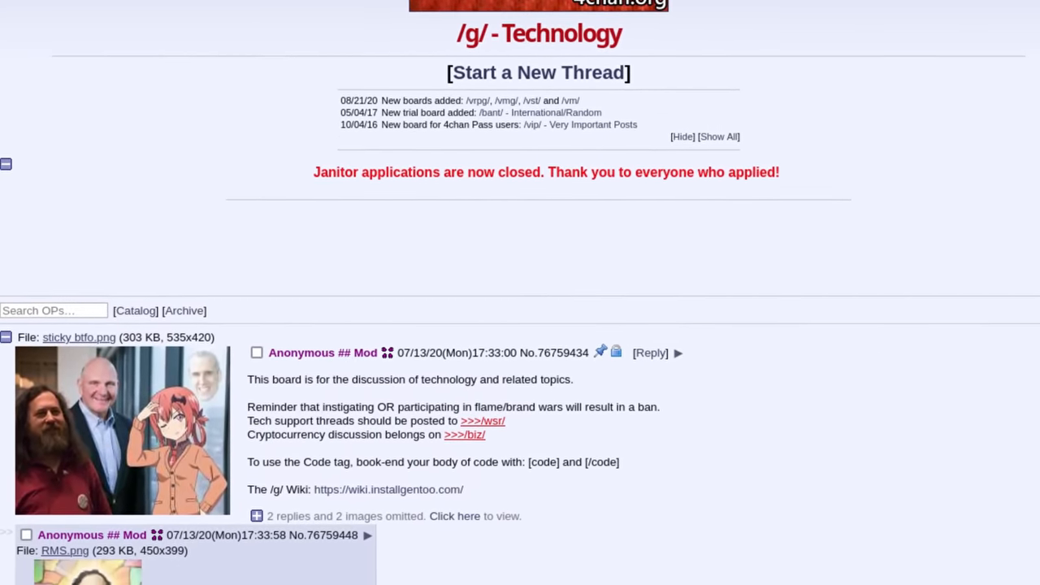
scroll(down, 3)
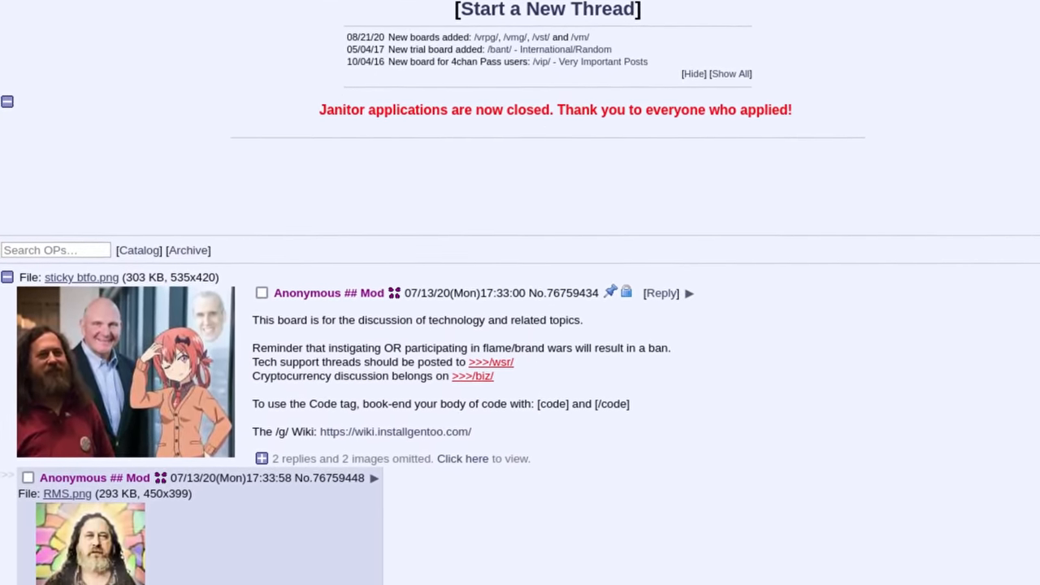
scroll(down, 3)
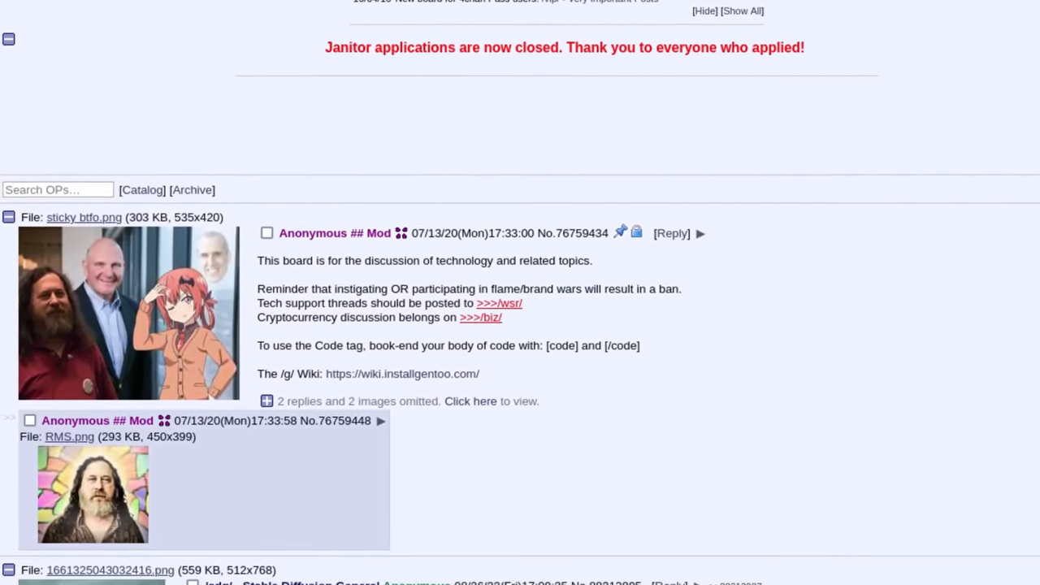
scroll(down, 3)
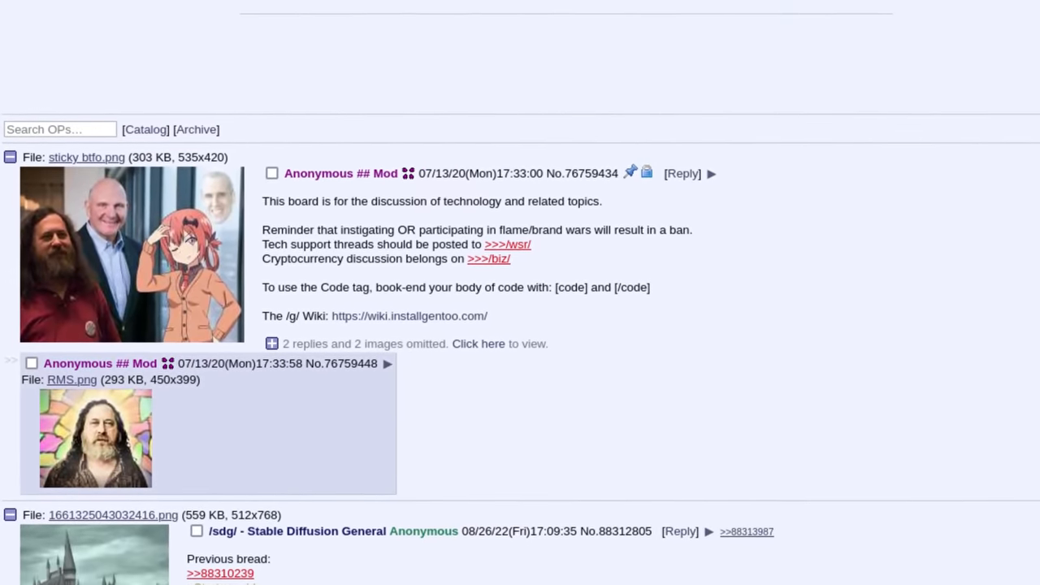
scroll(down, 3)
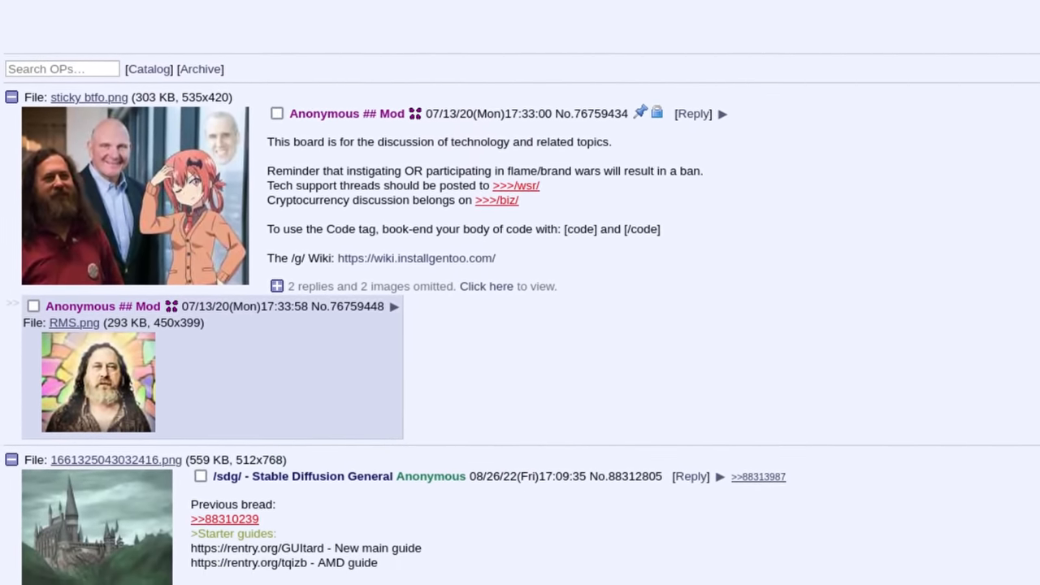
scroll(down, 3)
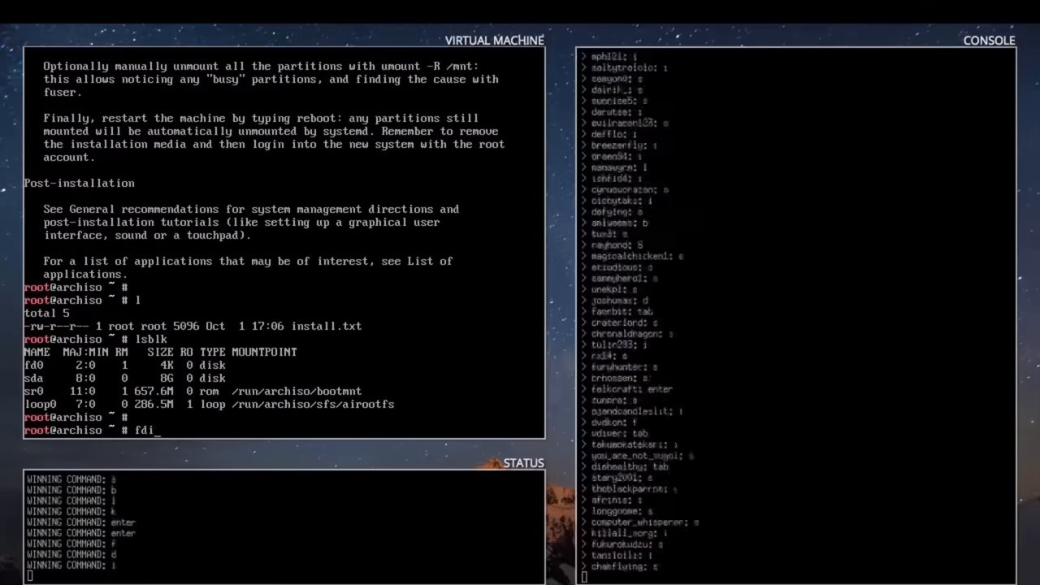
text(mkfs.ext)
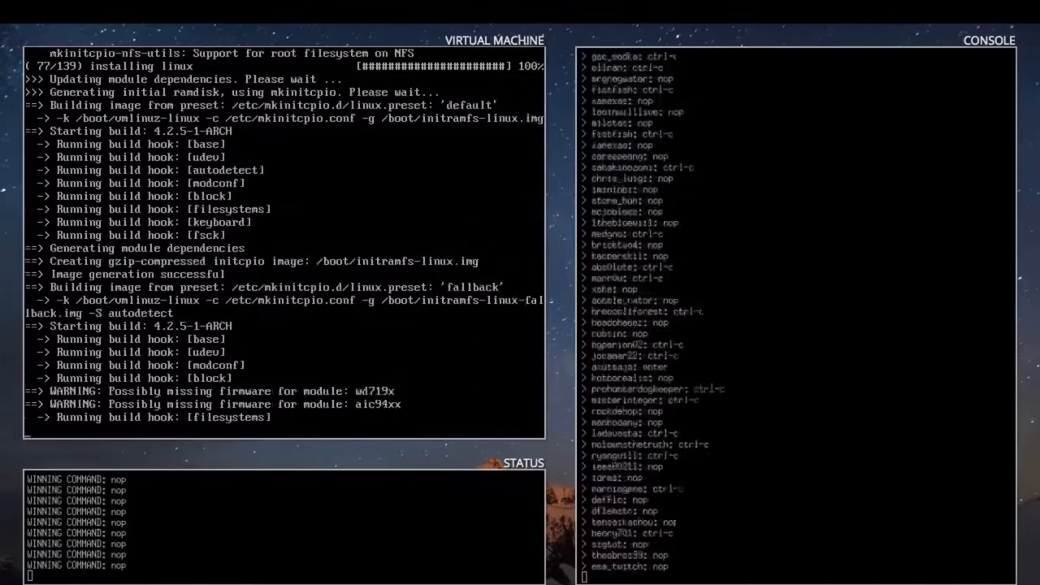
text(genfstab)
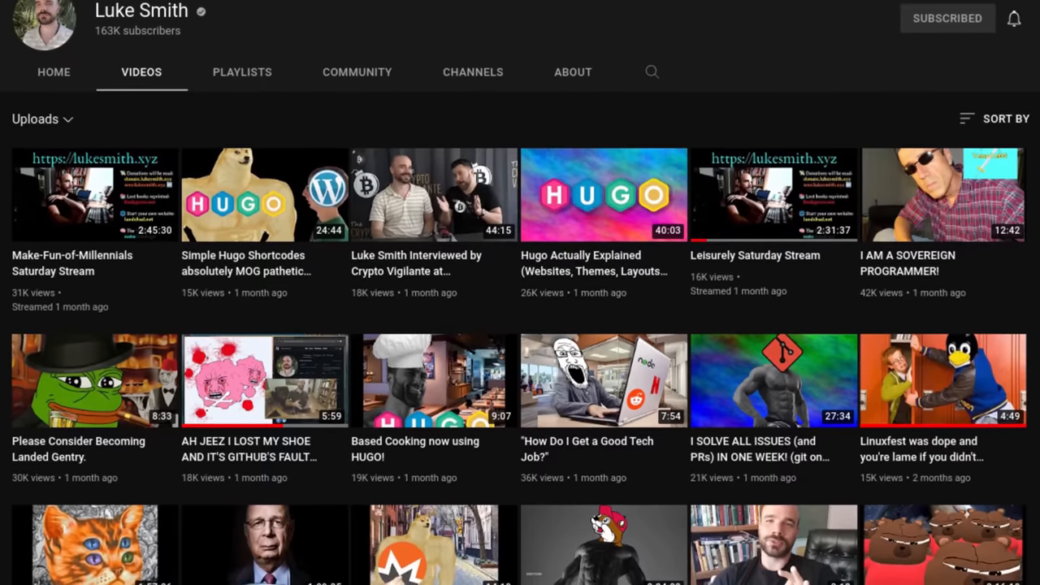
scroll(down, 3)
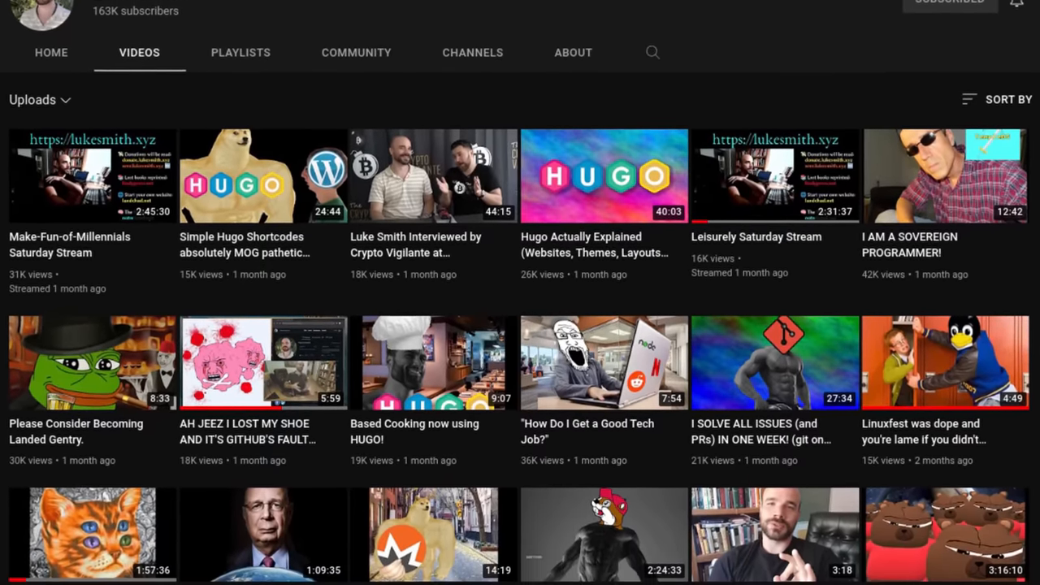
scroll(down, 3)
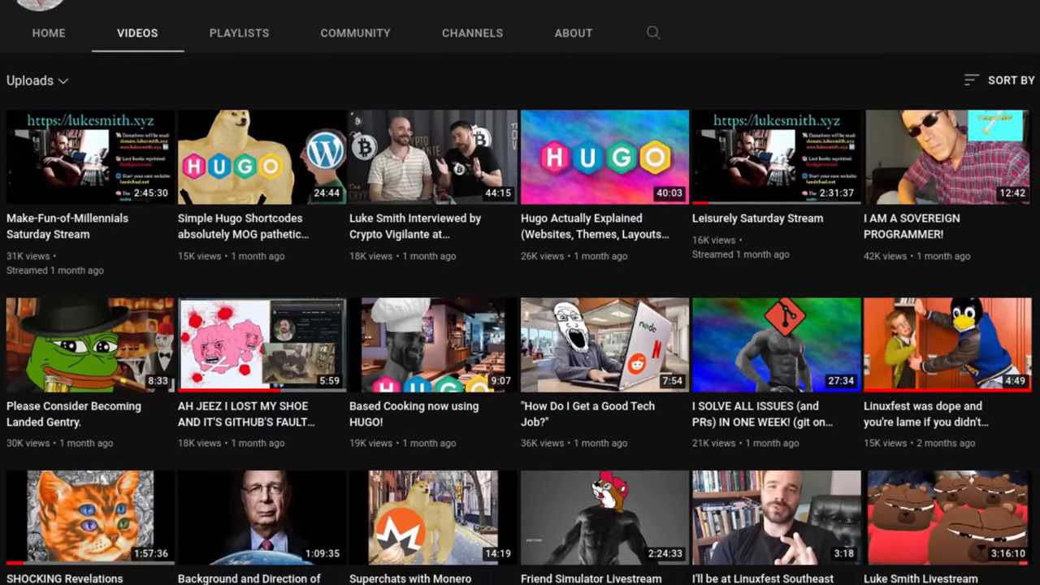
scroll(down, 3)
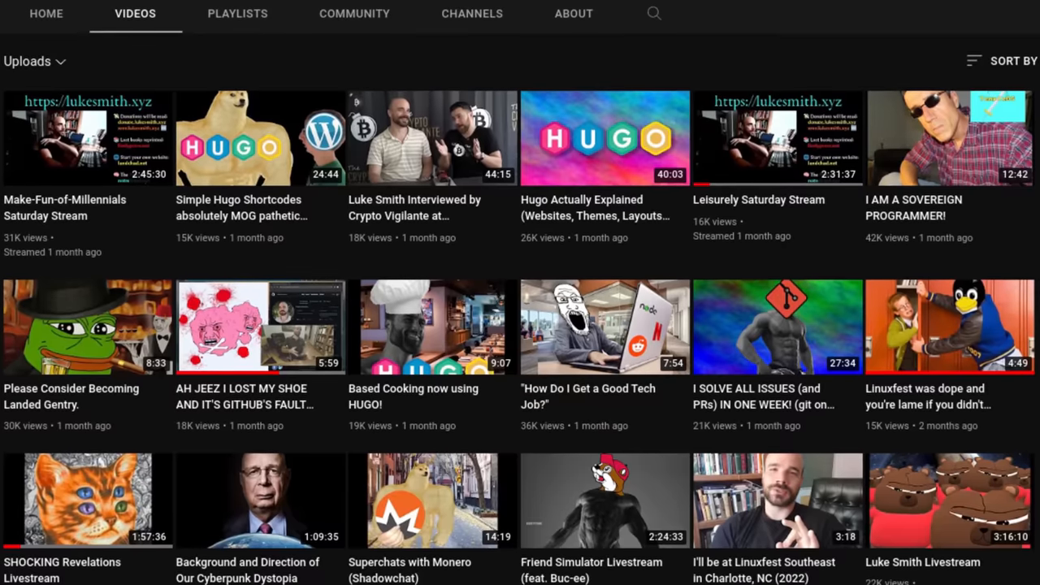
scroll(down, 3)
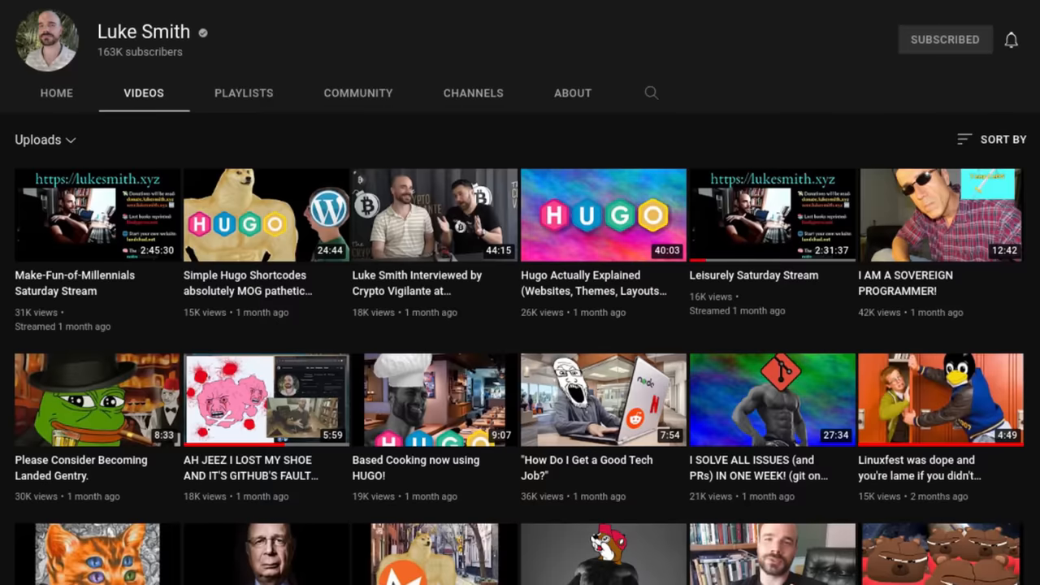
scroll(down, 3)
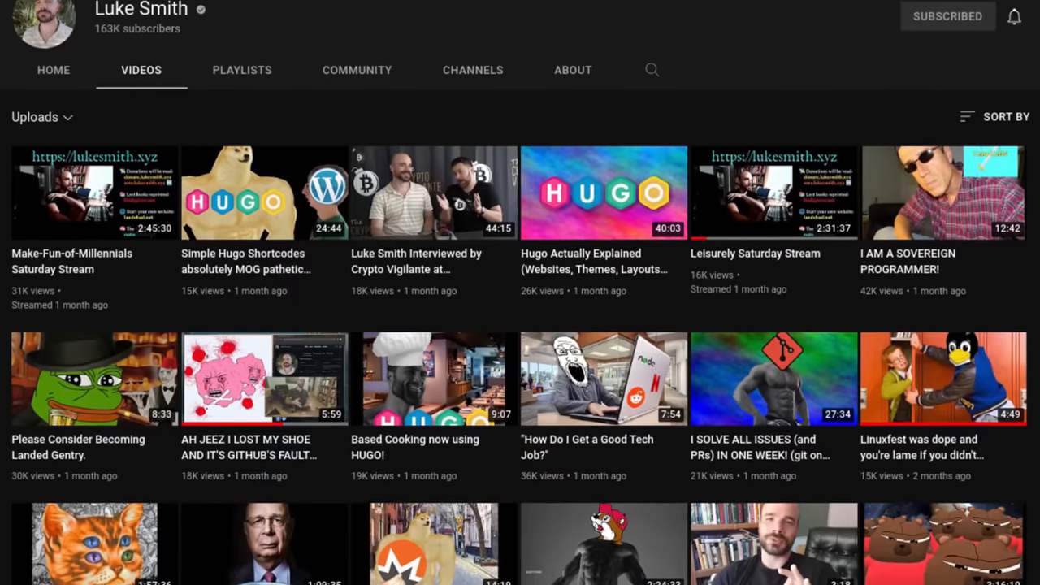
scroll(down, 3)
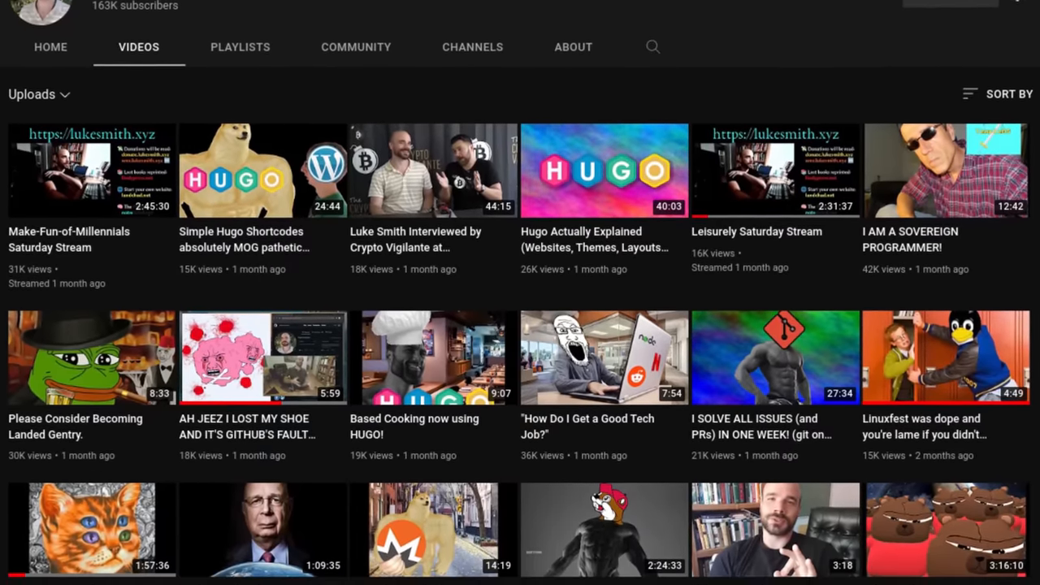
scroll(down, 3)
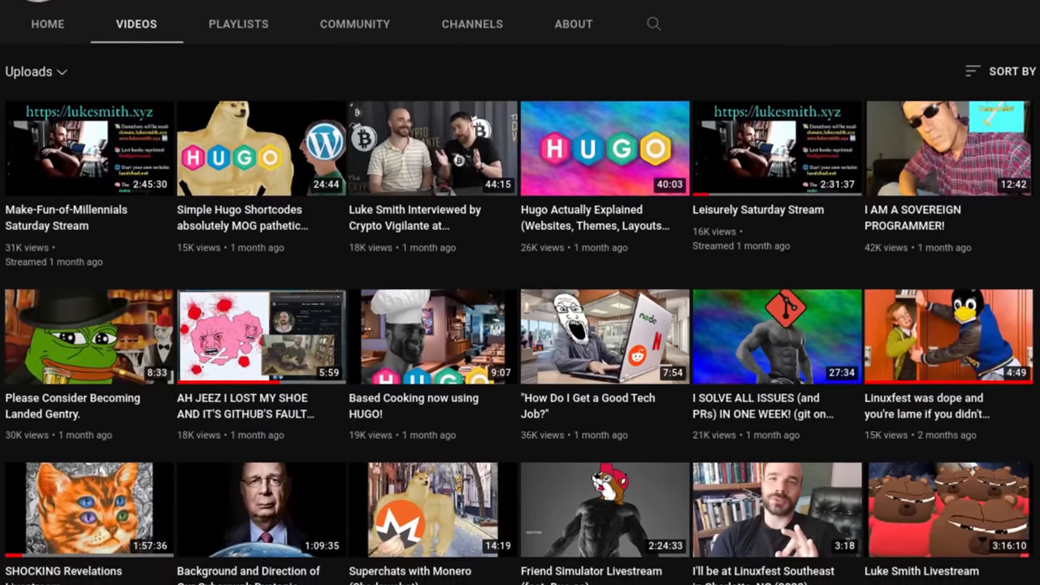
scroll(down, 3)
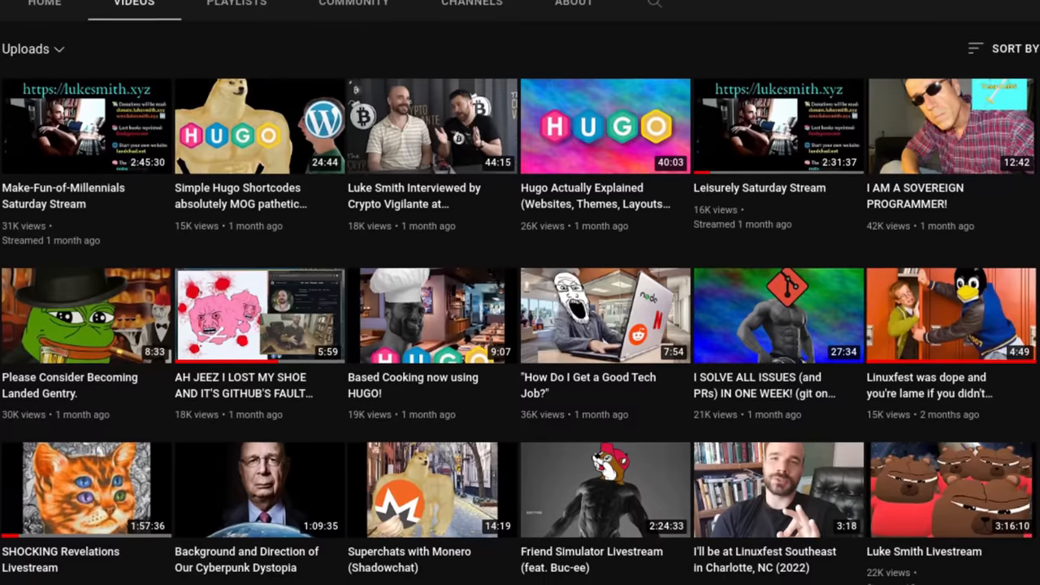
scroll(down, 3)
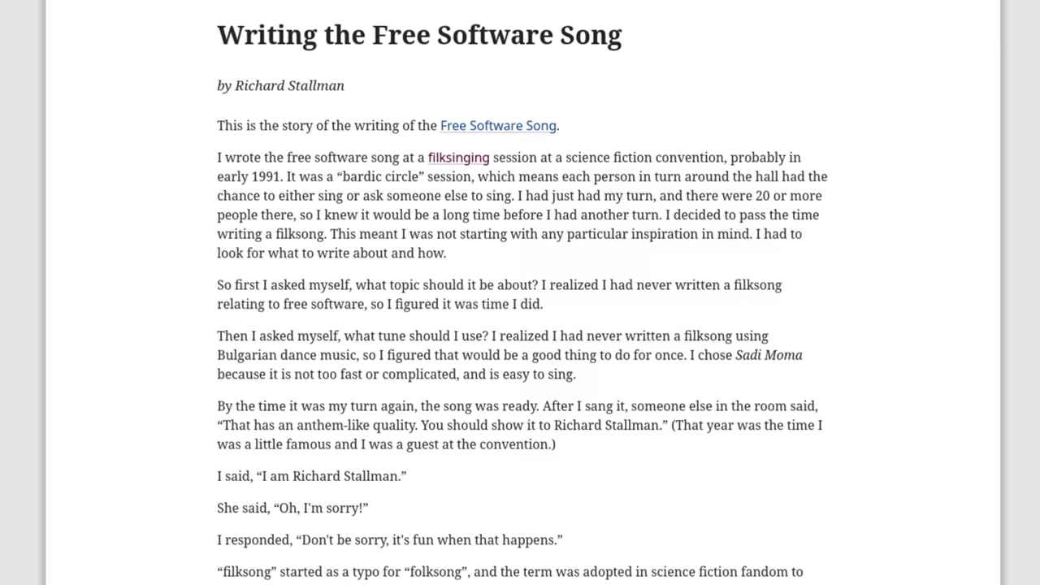
scroll(down, 3)
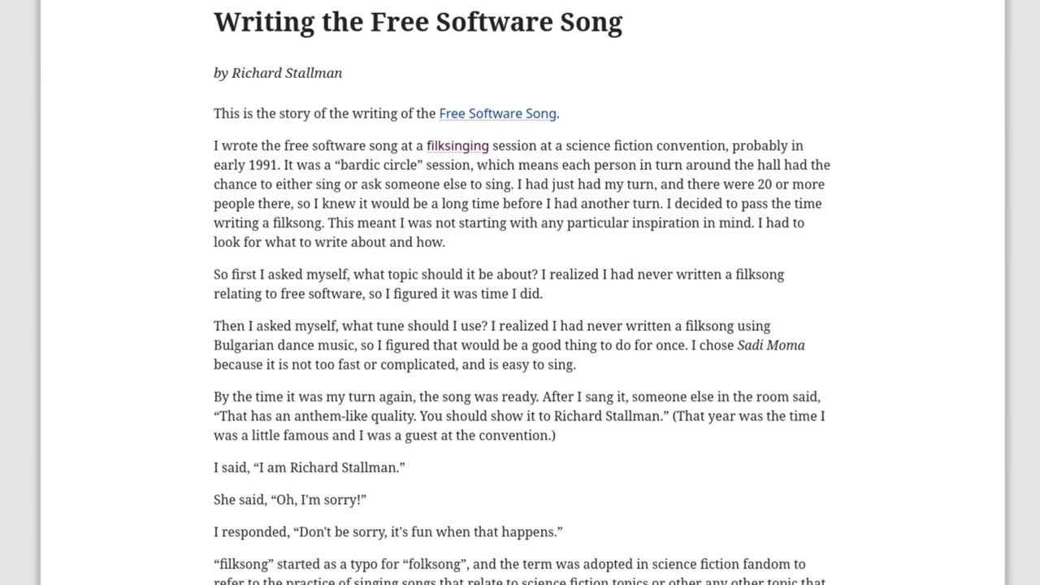
scroll(down, 3)
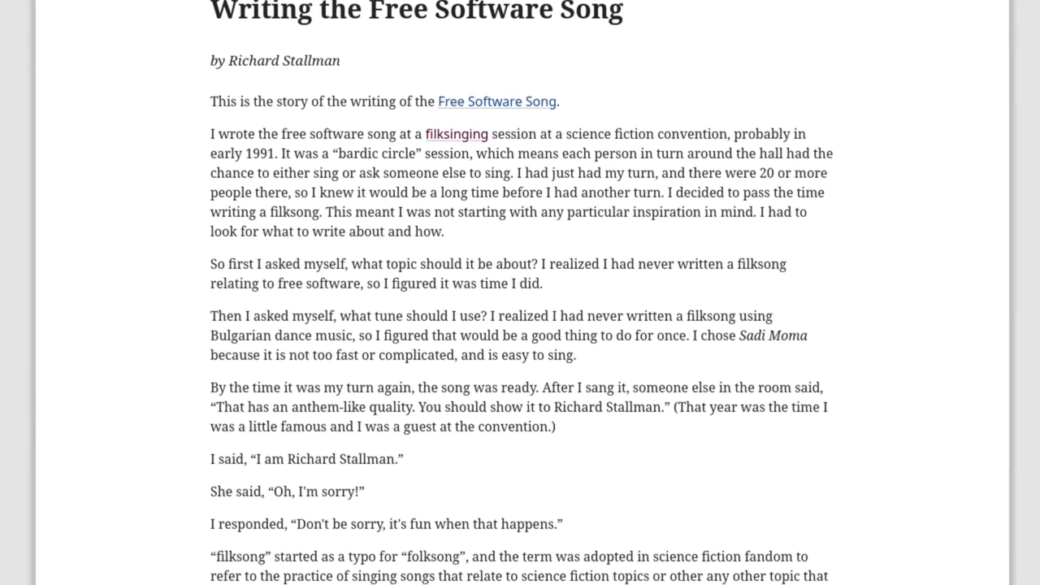
scroll(down, 3)
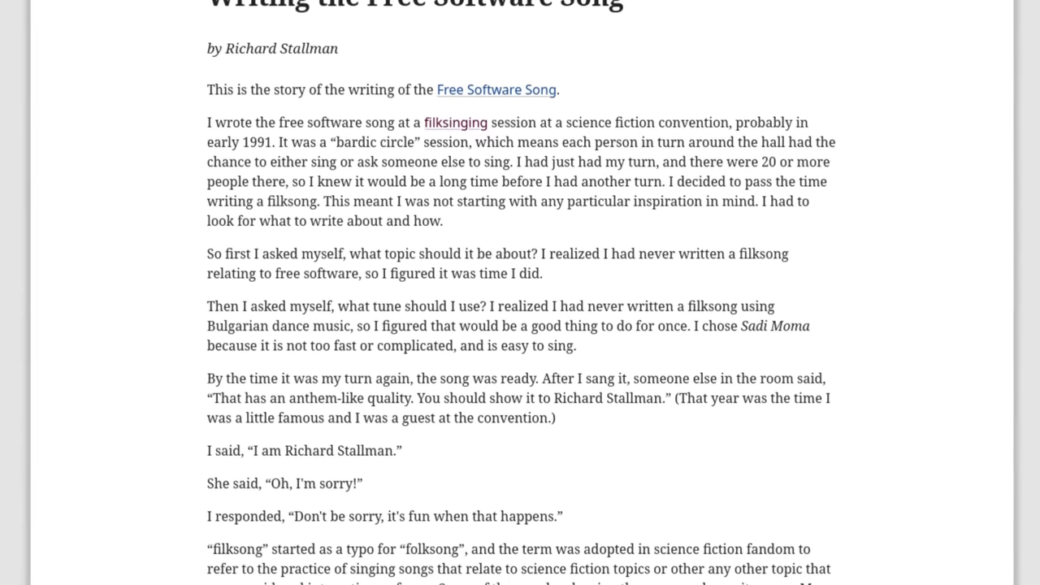
scroll(down, 3)
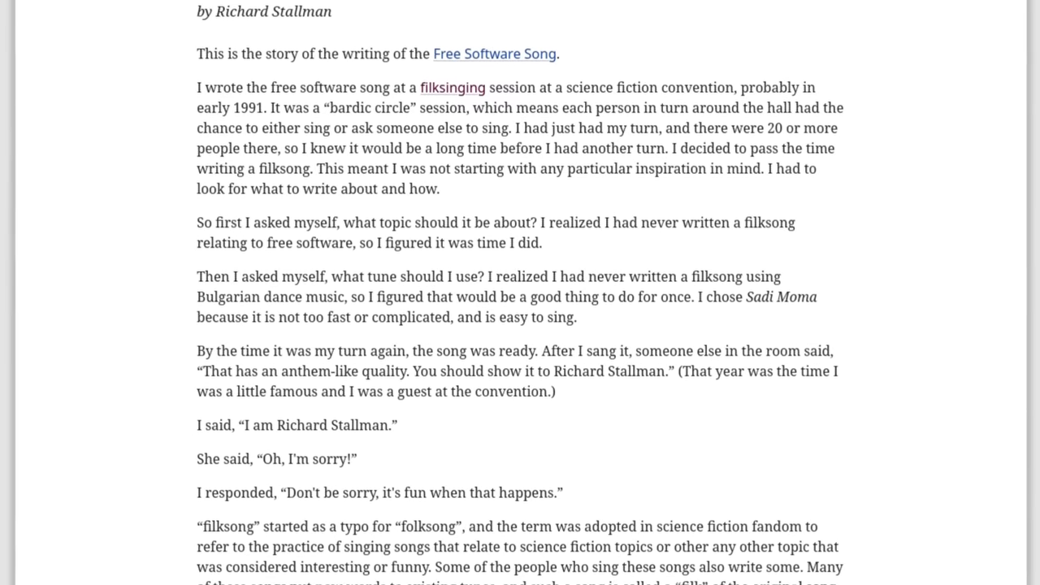
scroll(down, 3)
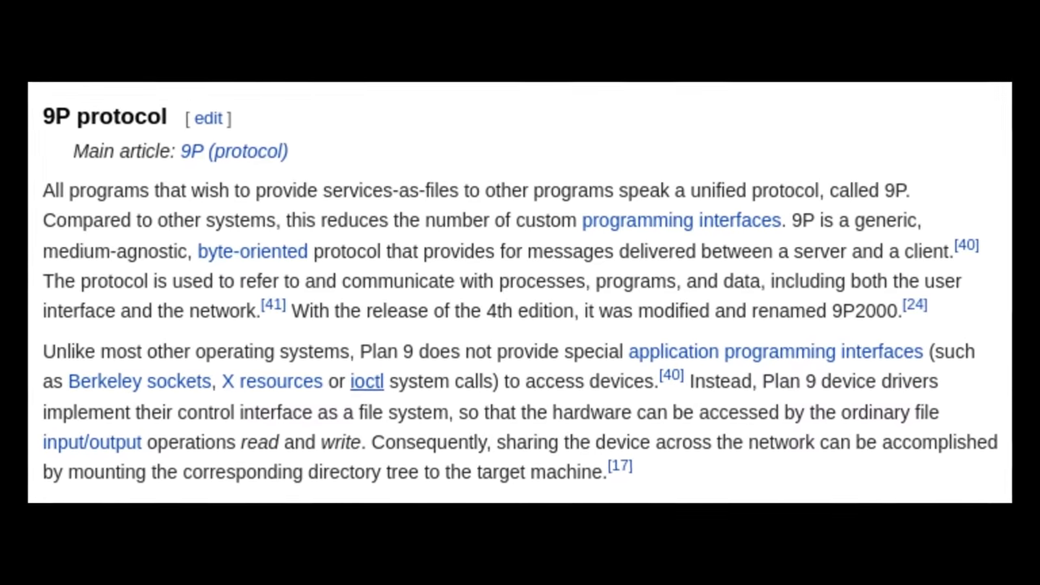
scroll(down, 3)
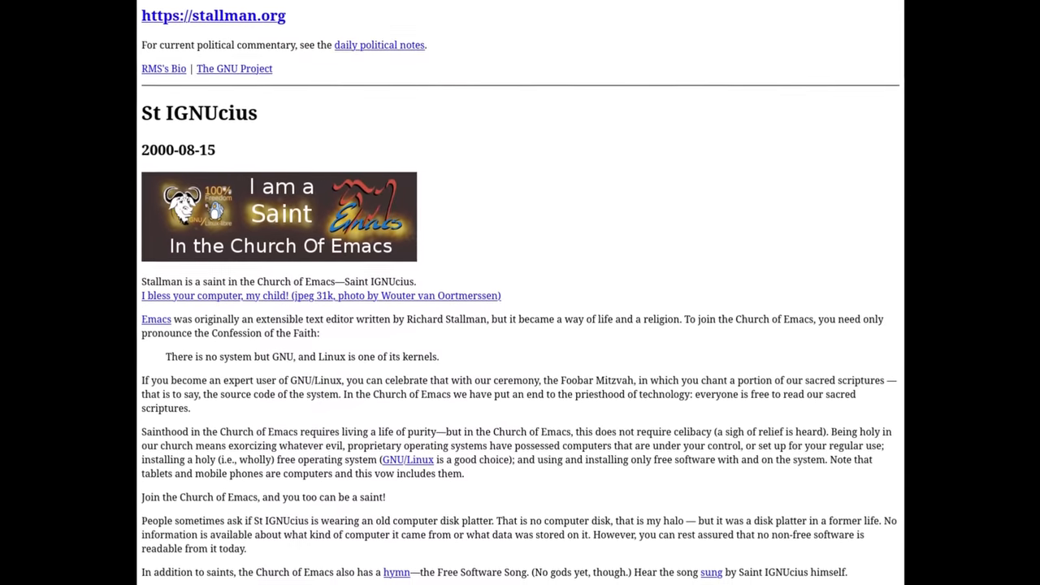
scroll(down, 3)
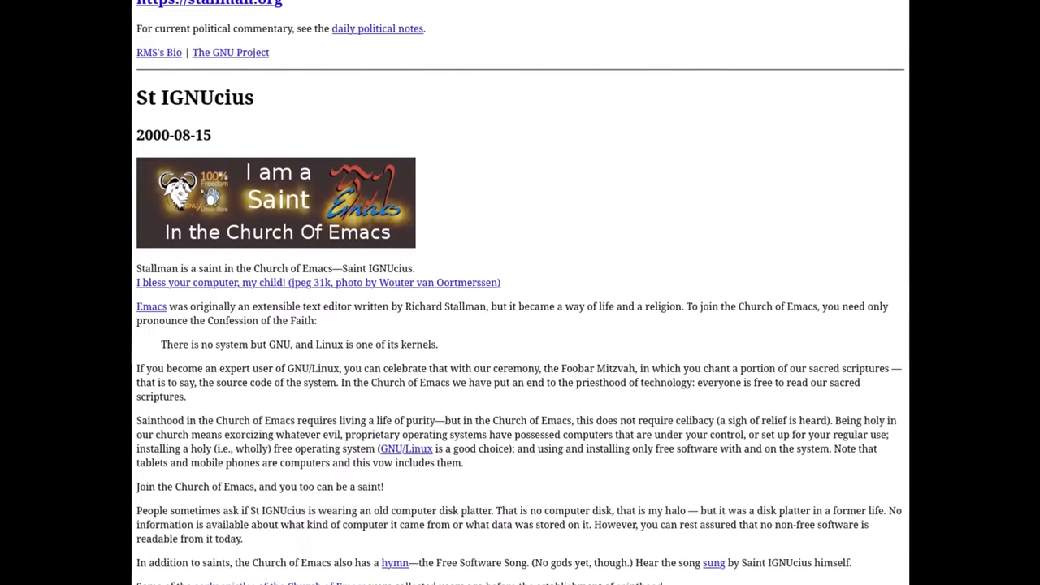
scroll(down, 3)
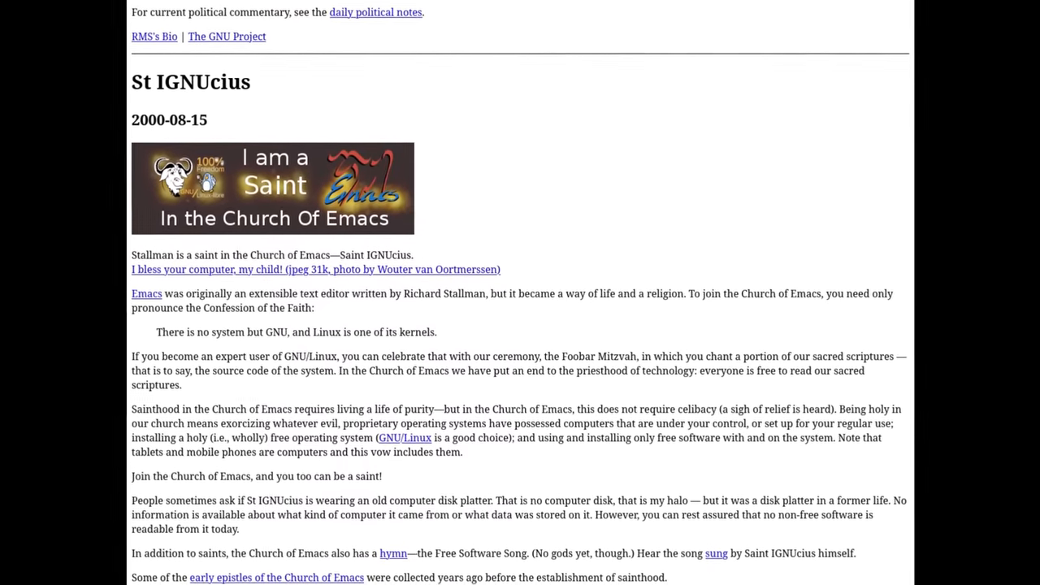
scroll(down, 3)
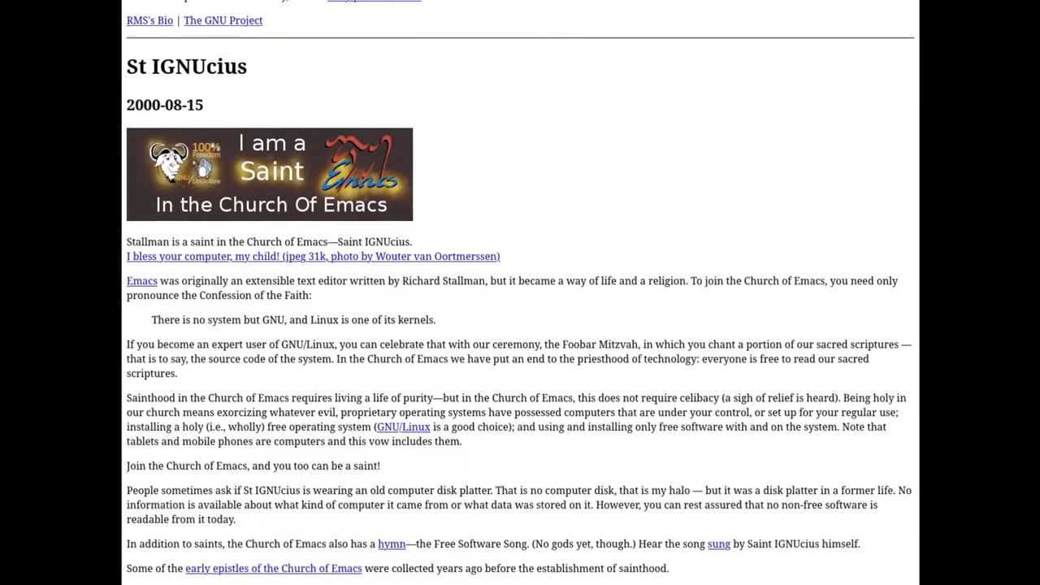
scroll(down, 3)
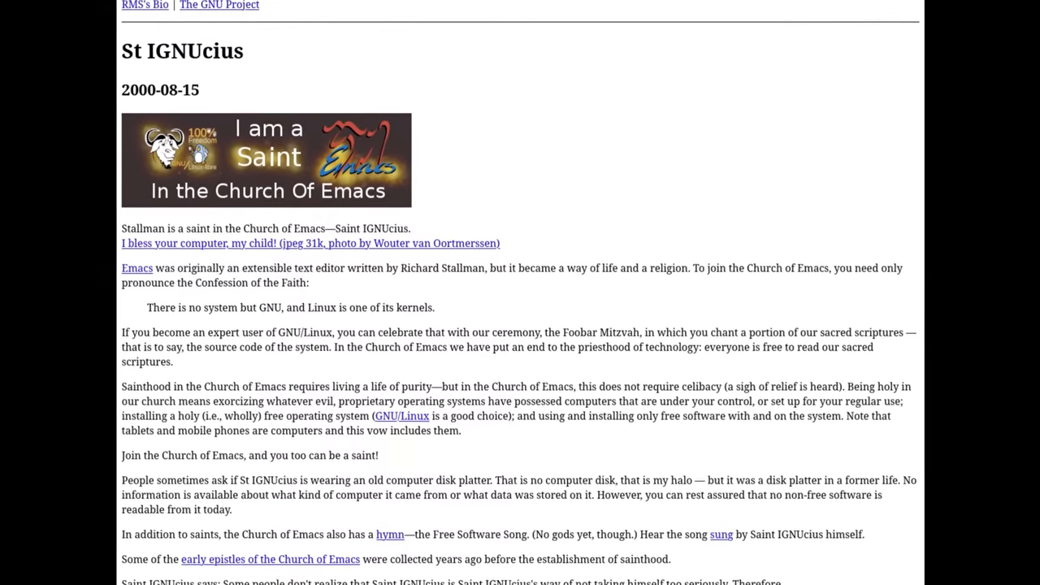